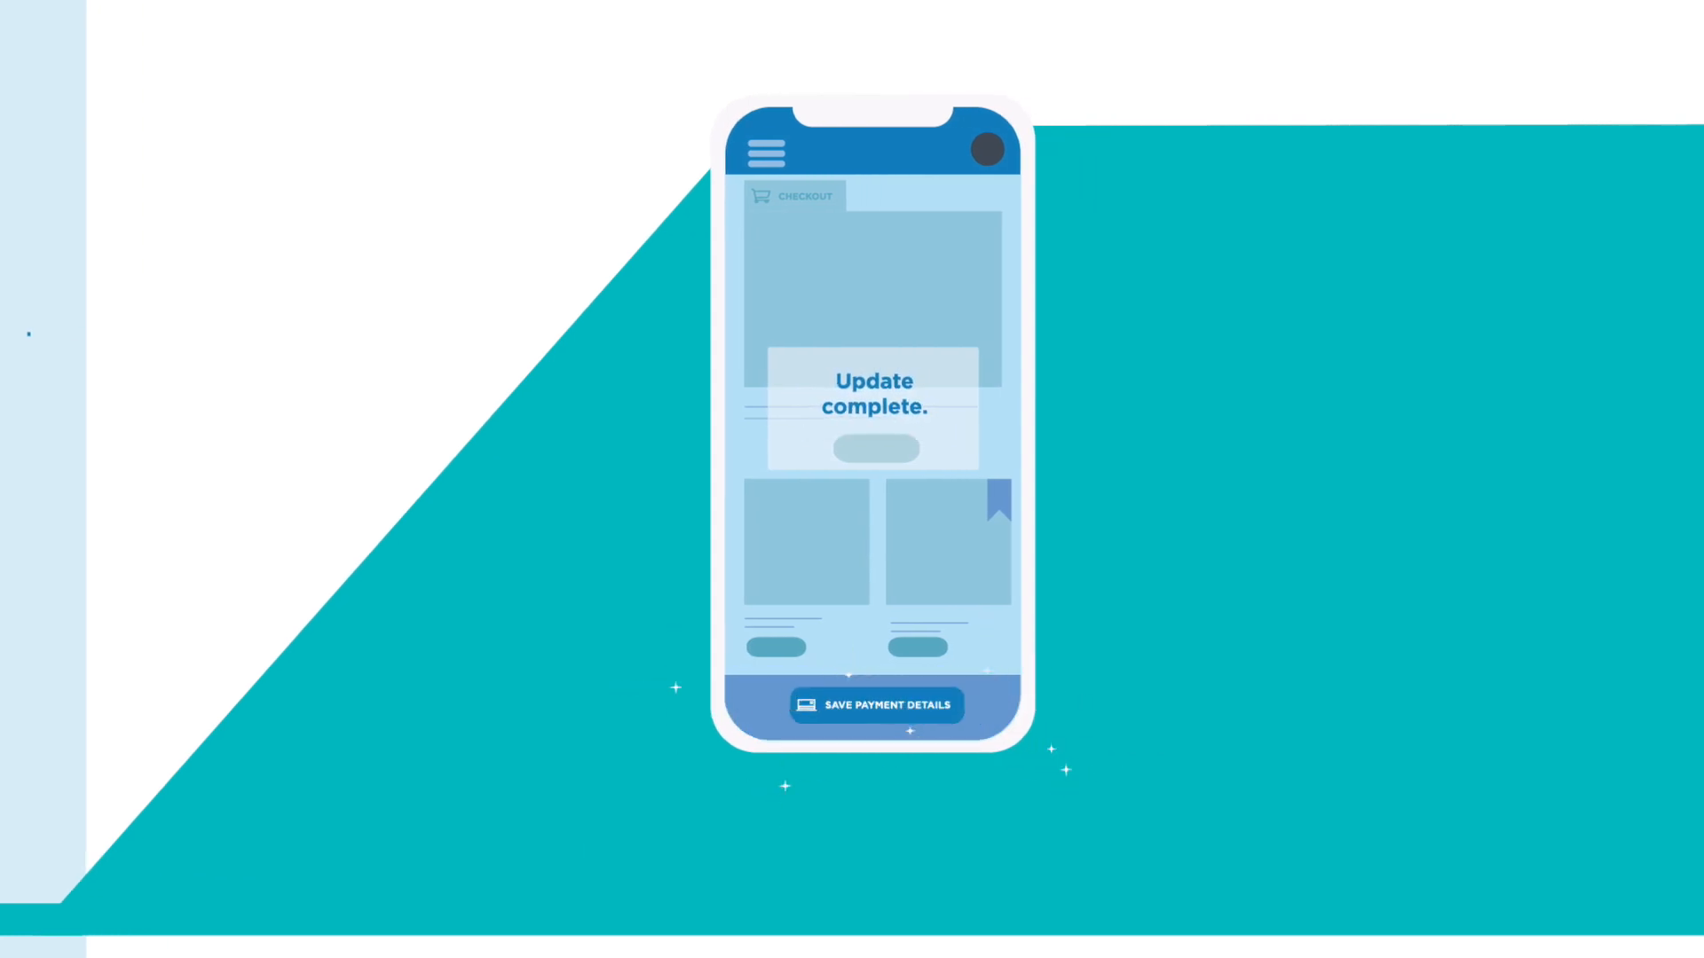
click(875, 705)
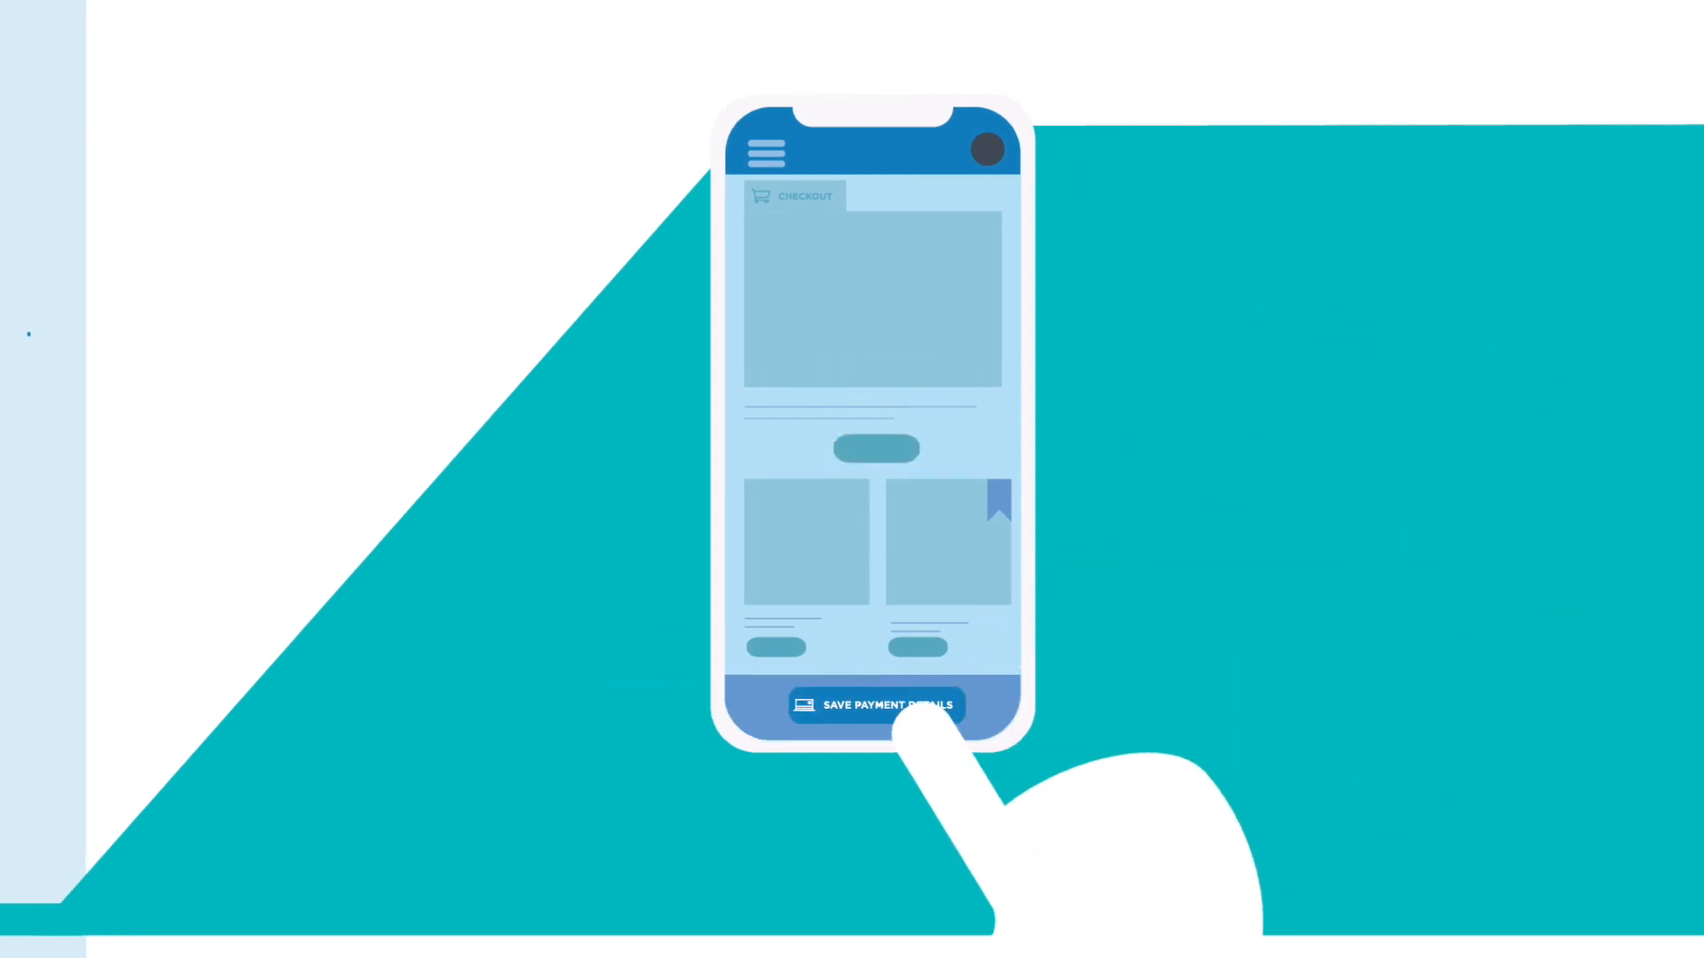
click(875, 706)
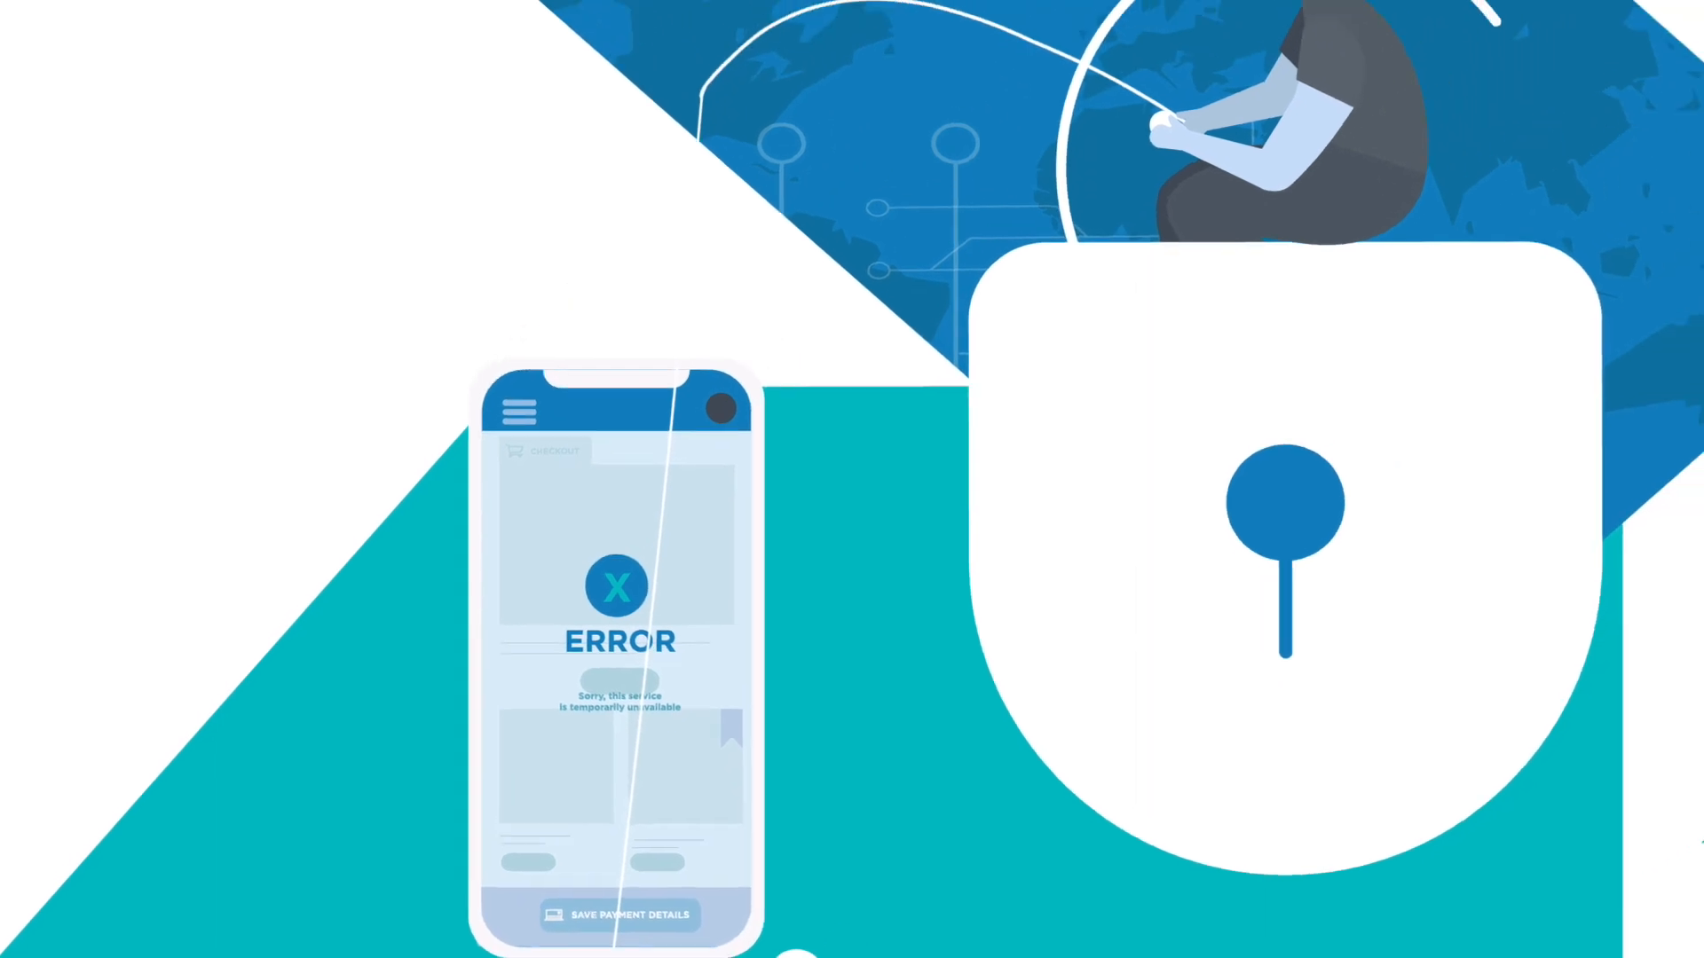